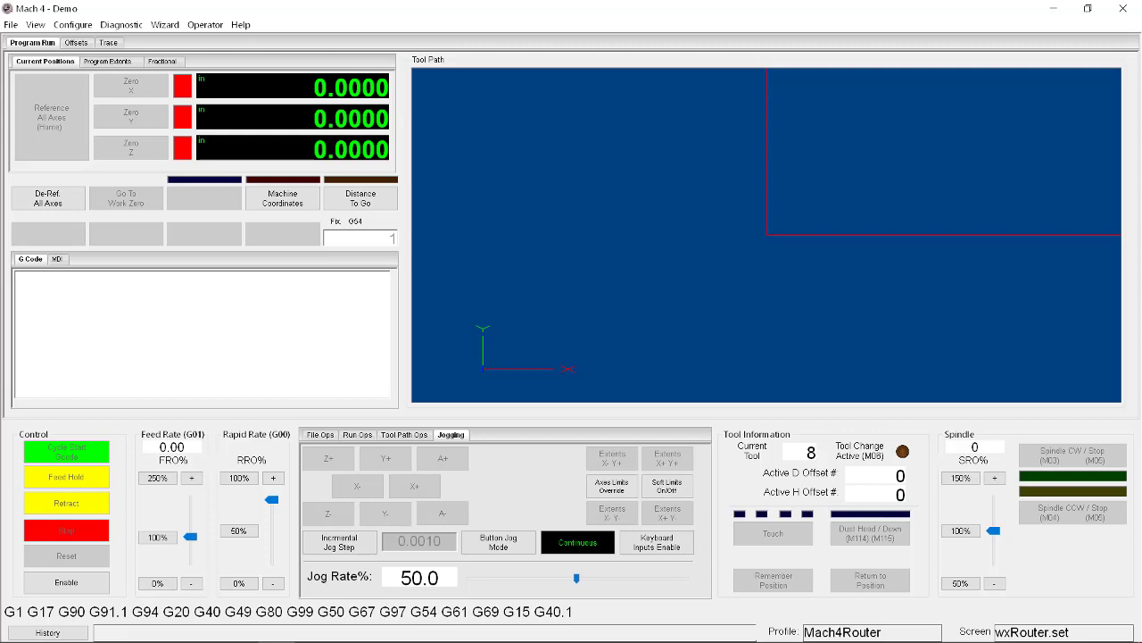
Load Profile 1.tap from File Ops to list its code and draw the circle toolpath
{"action": "left_click", "coordinate": [319, 434]}
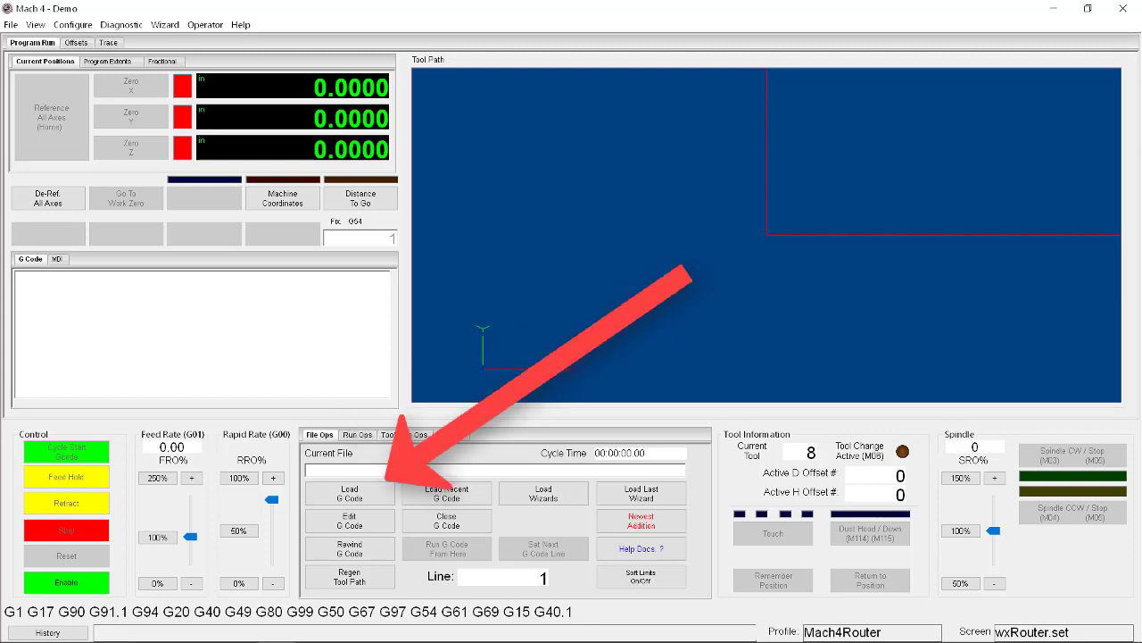
{"action": "left_click", "coordinate": [349, 492]}
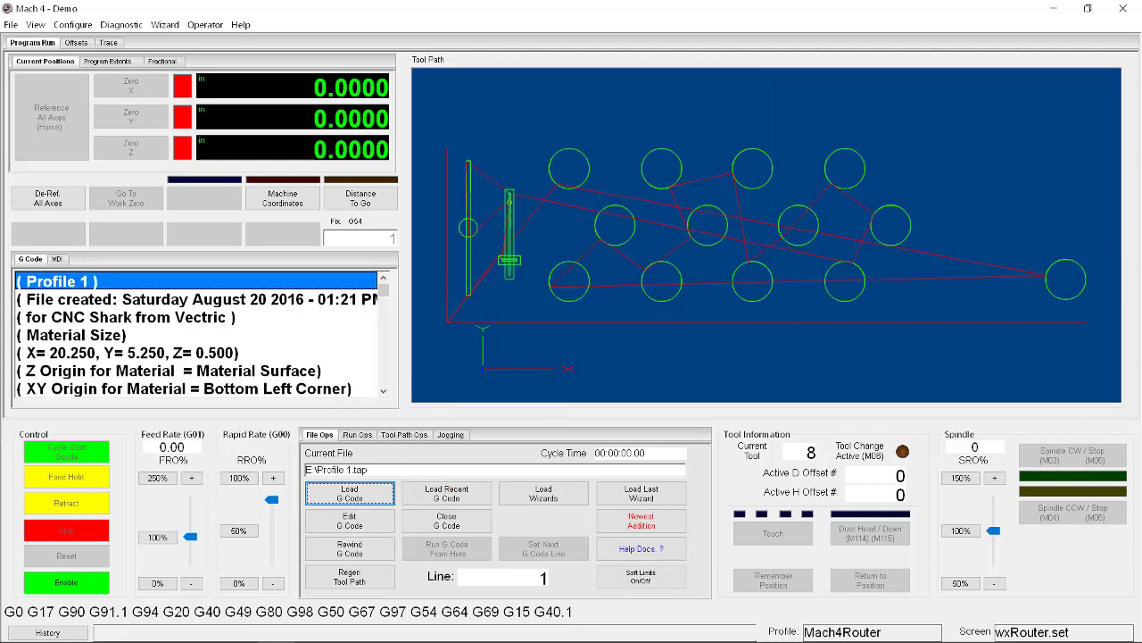